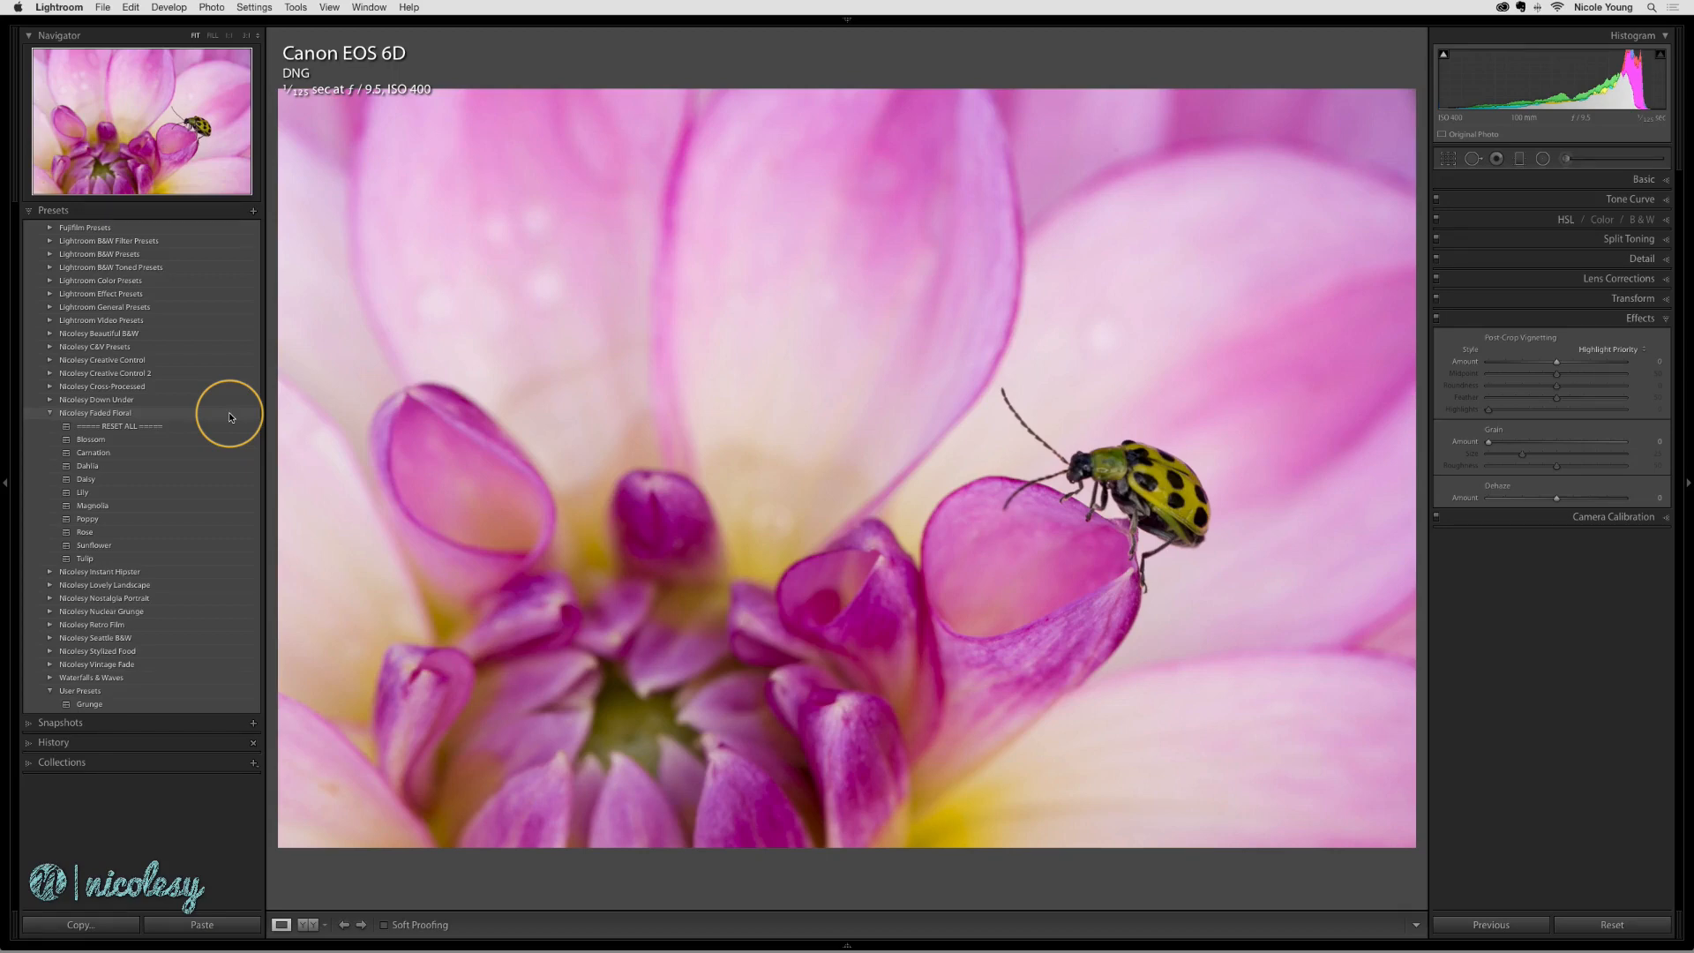
# Step: Apply the Magnolia preset from Nicolesy Faded Floral to the beetle photo
pyautogui.click(93, 506)
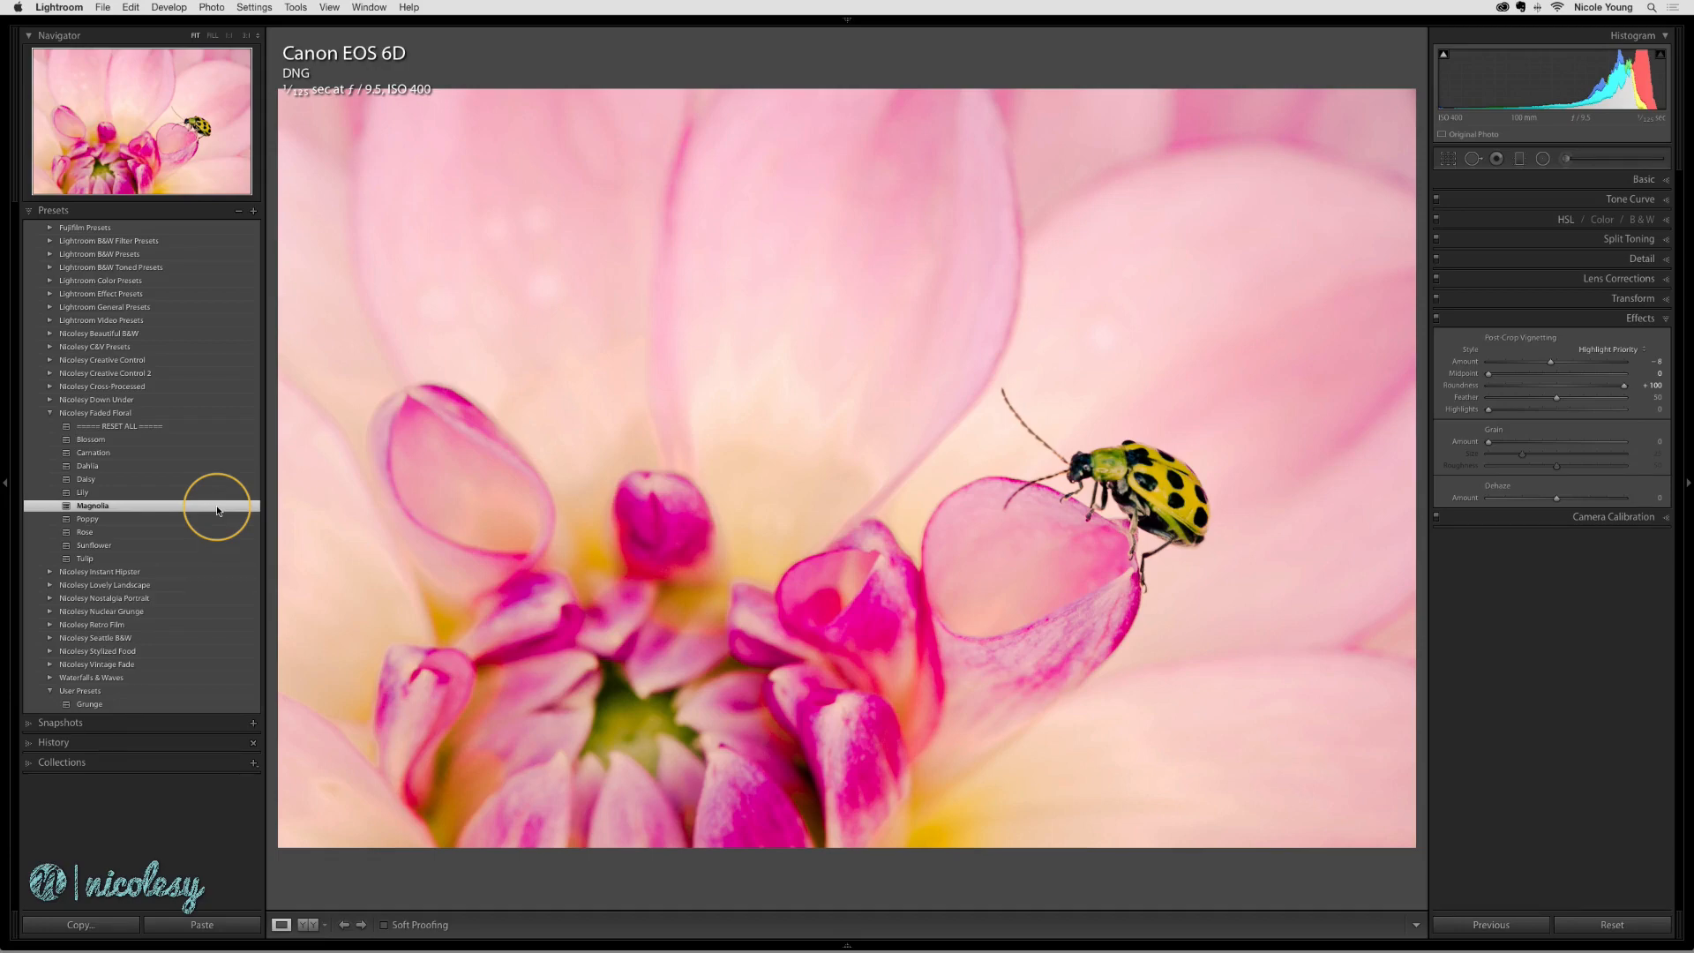
# Step: Create a new preset folder named Favorites from the Magnolia preset's context menu
pyautogui.rightClick(92, 506)
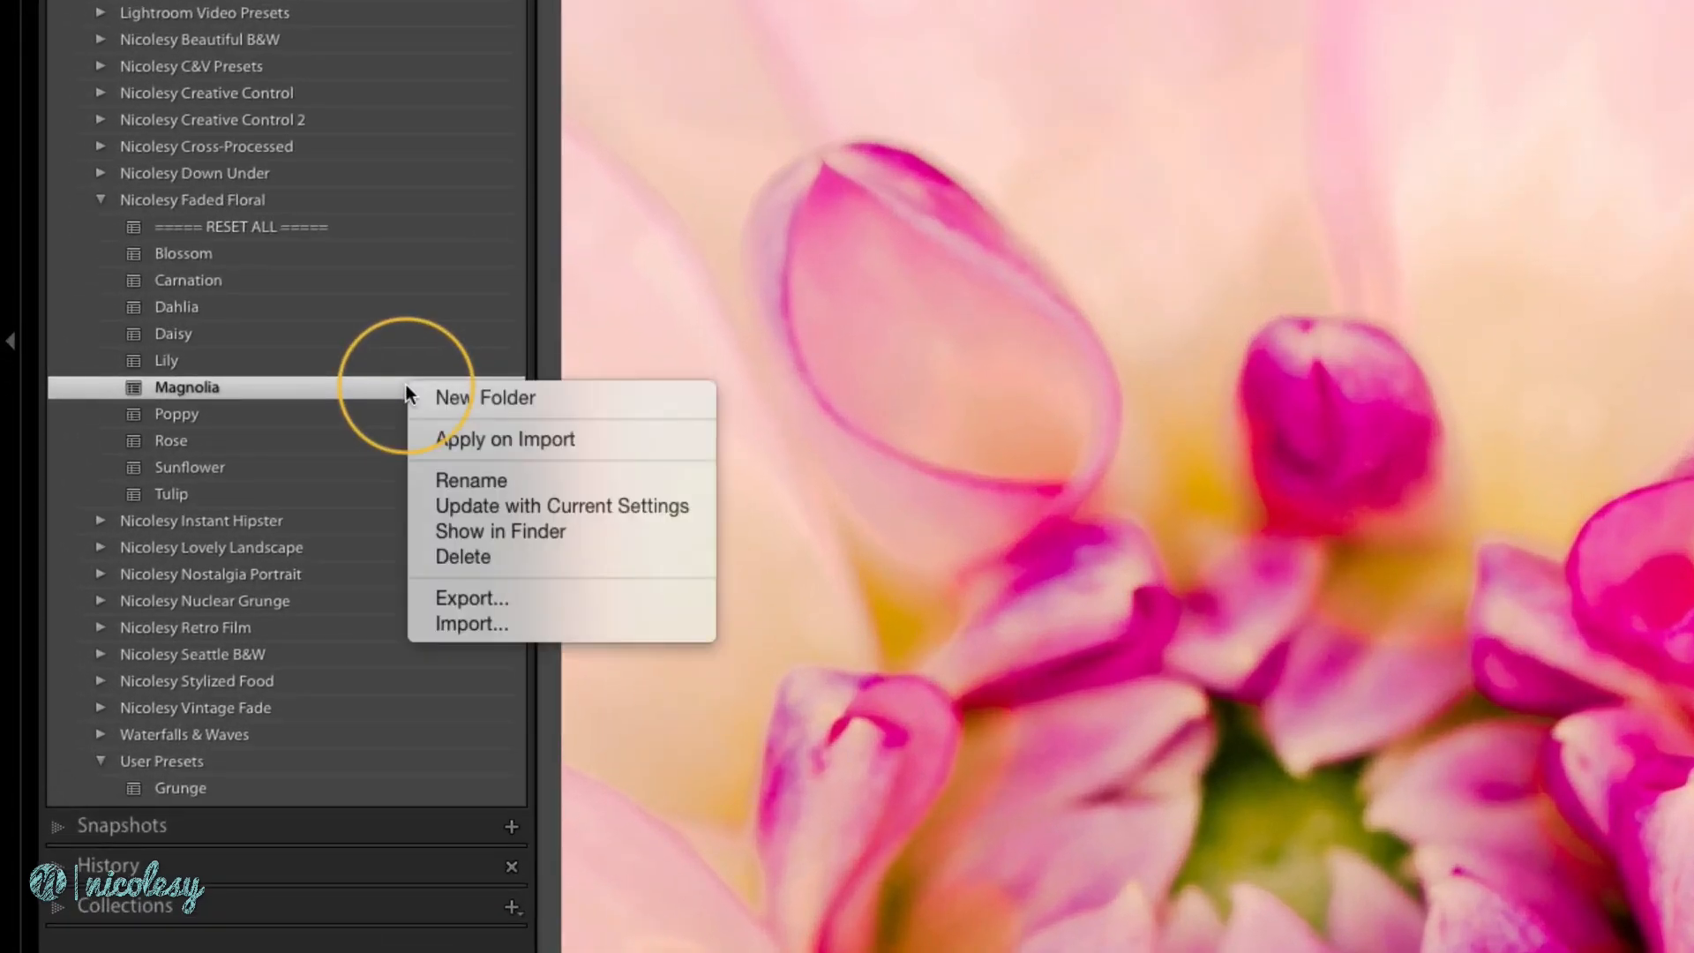
pyautogui.moveTo(592, 411)
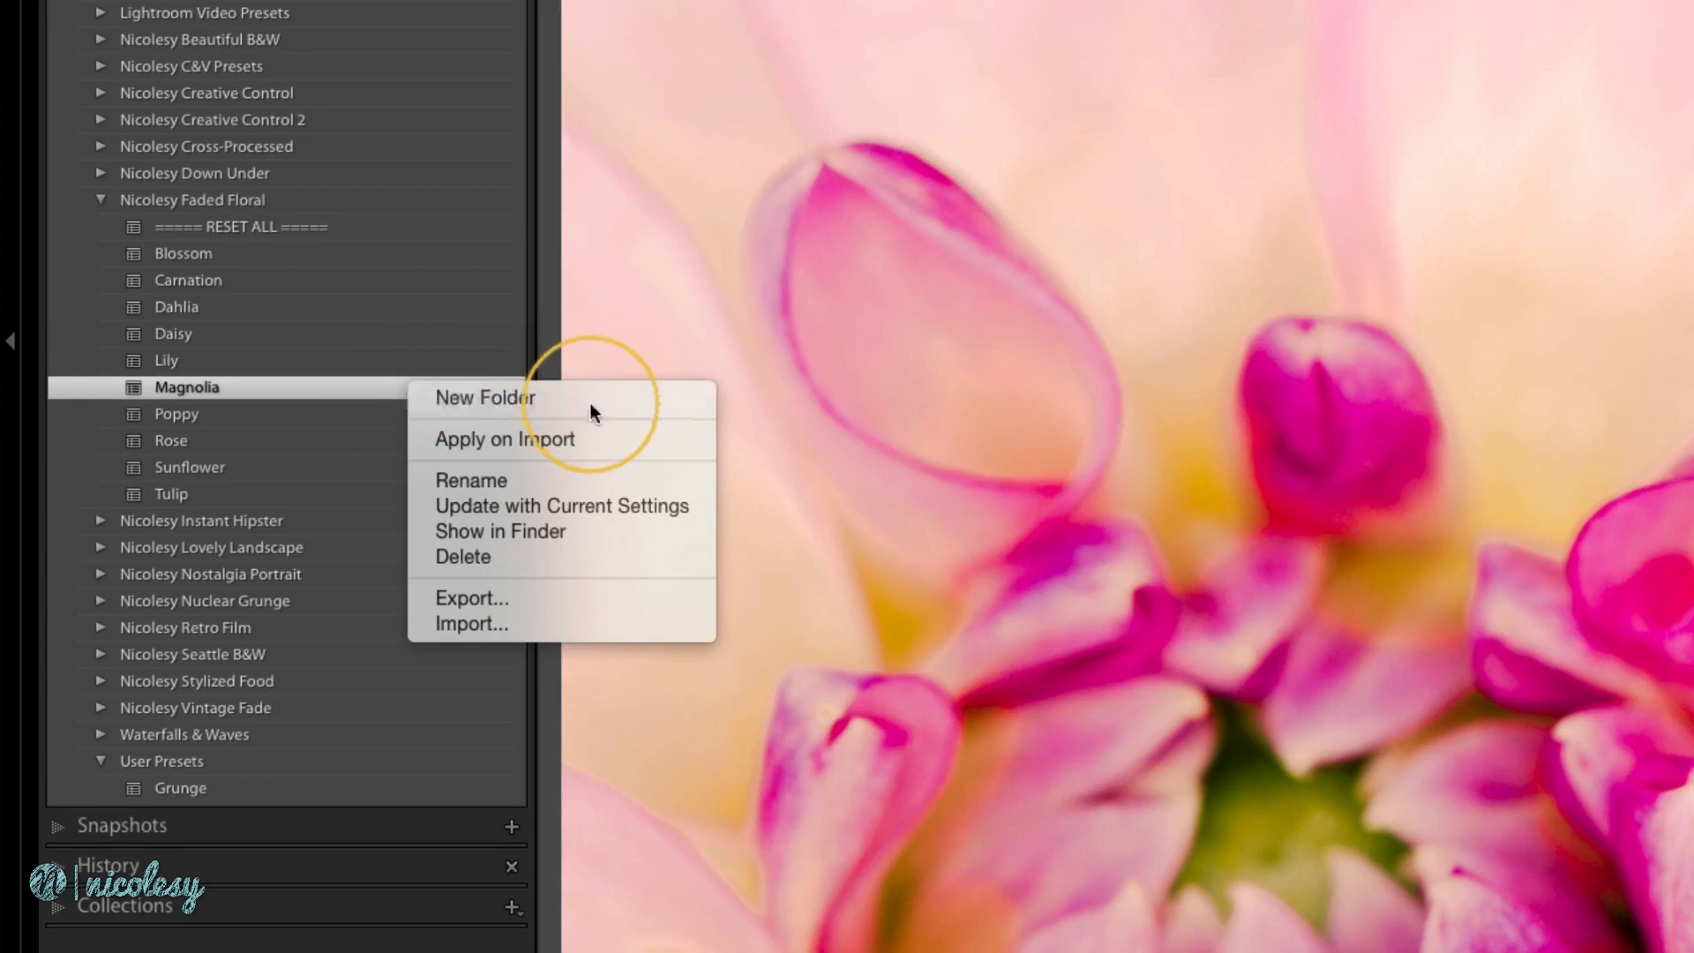
pyautogui.click(484, 397)
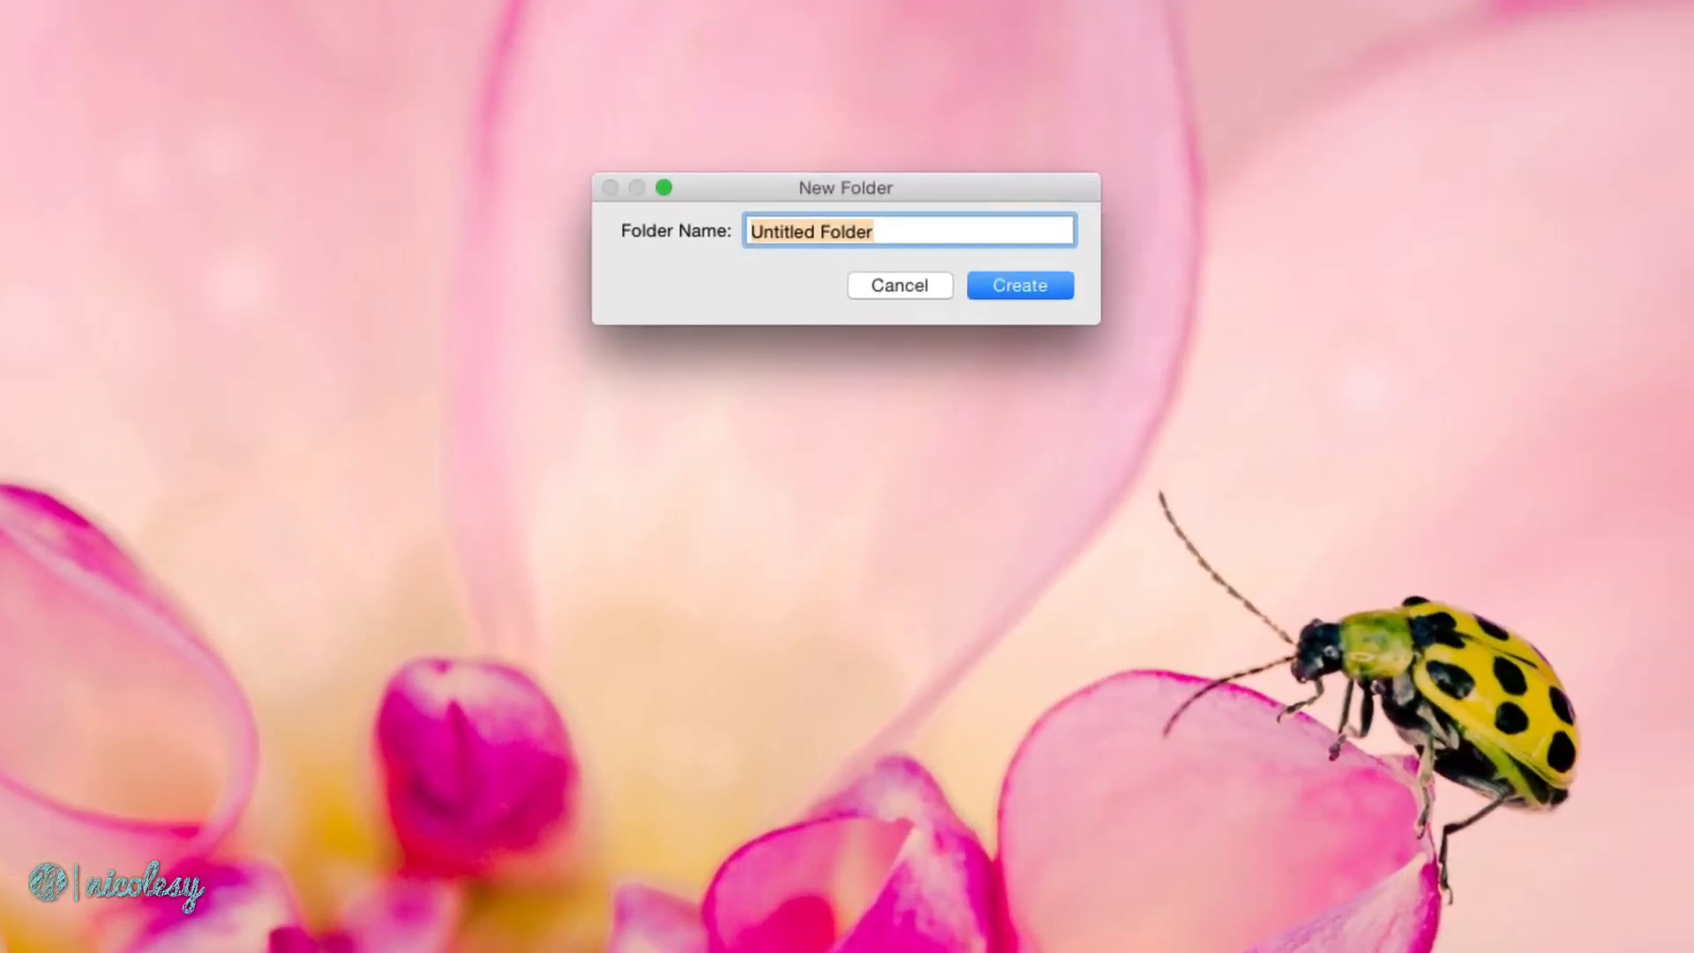
pyautogui.write('Favo')
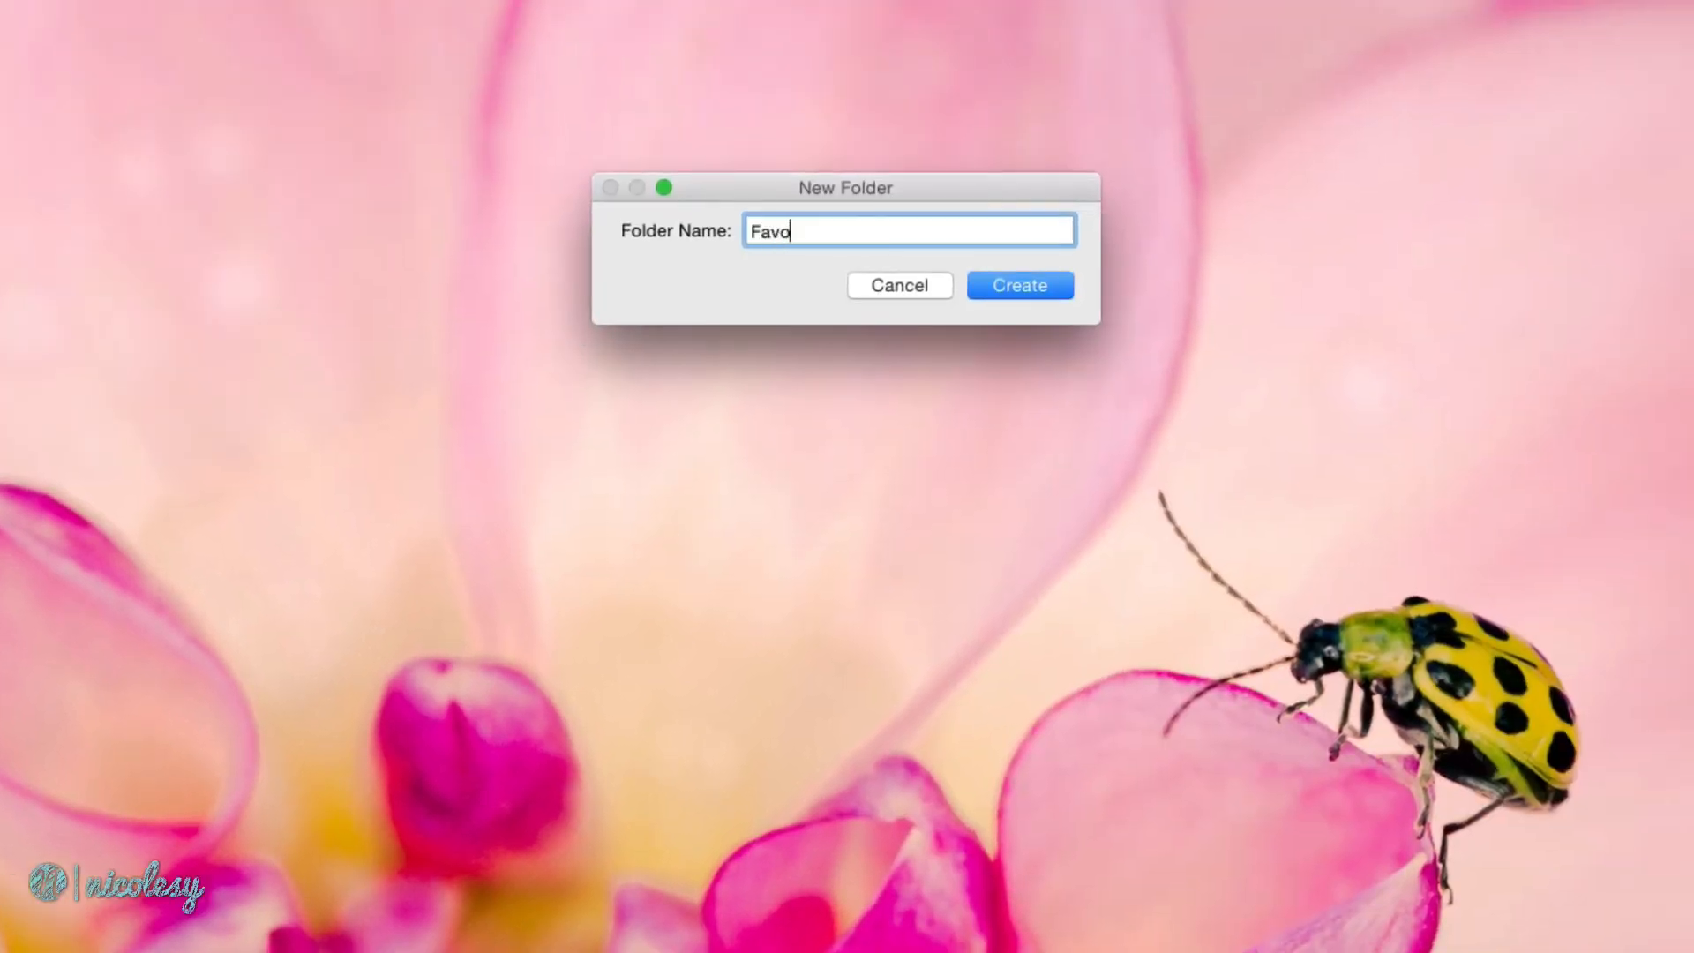
pyautogui.click(1017, 285)
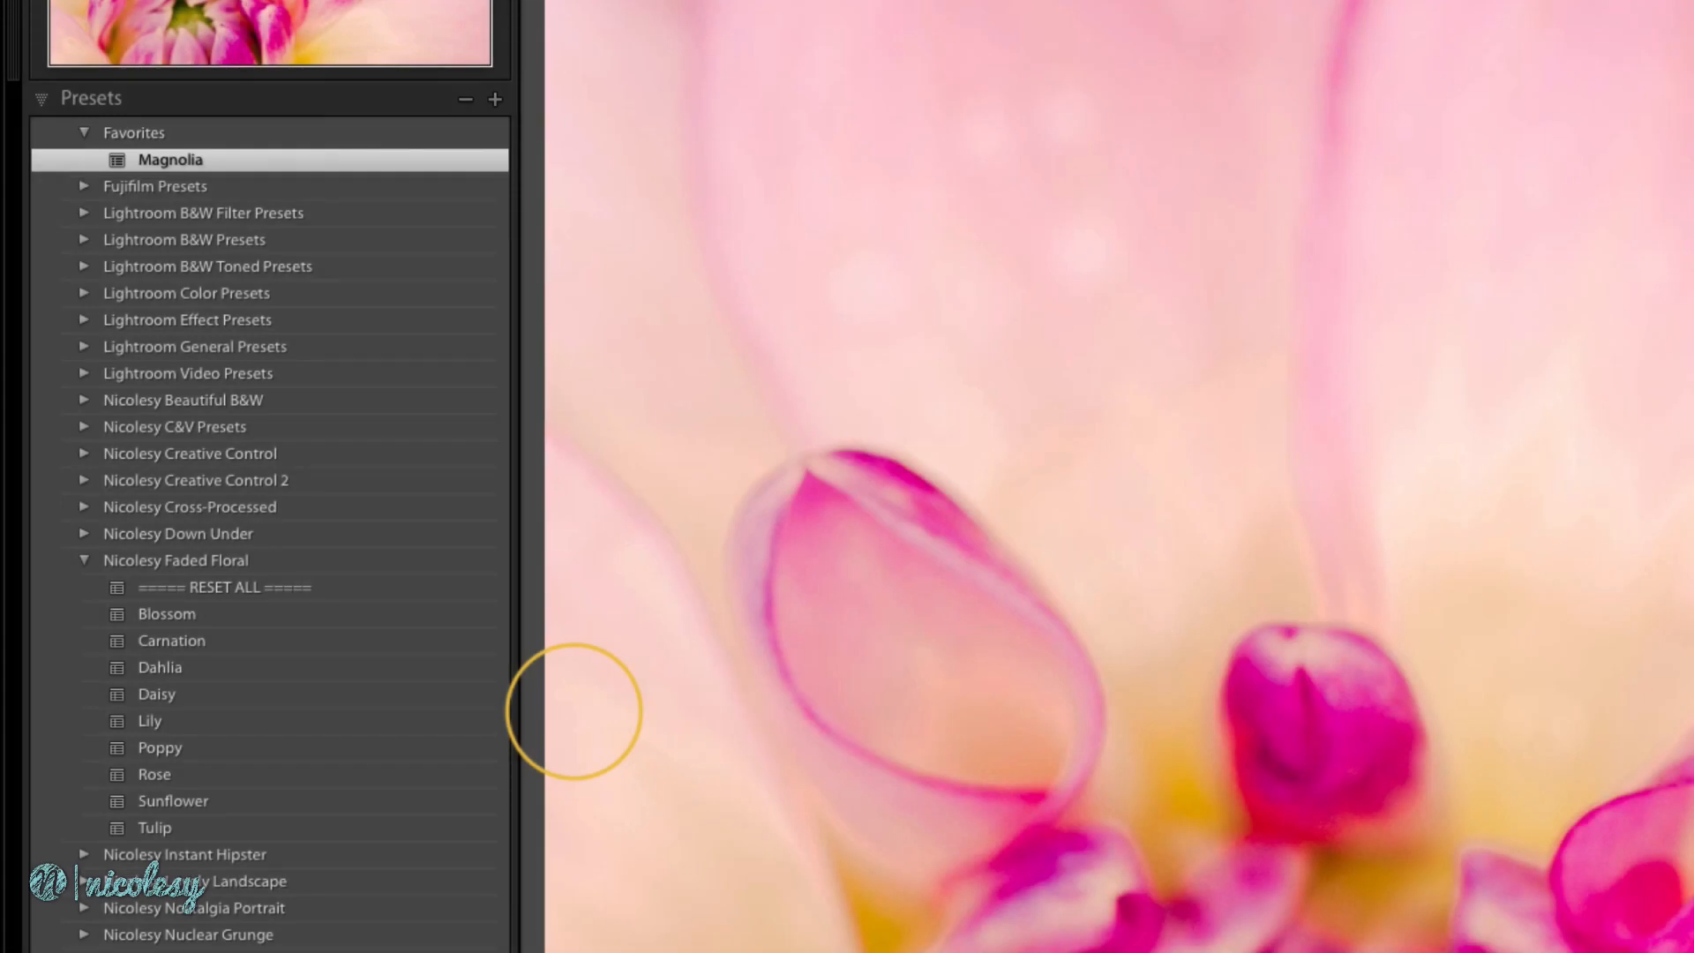
pyautogui.moveTo(306, 388)
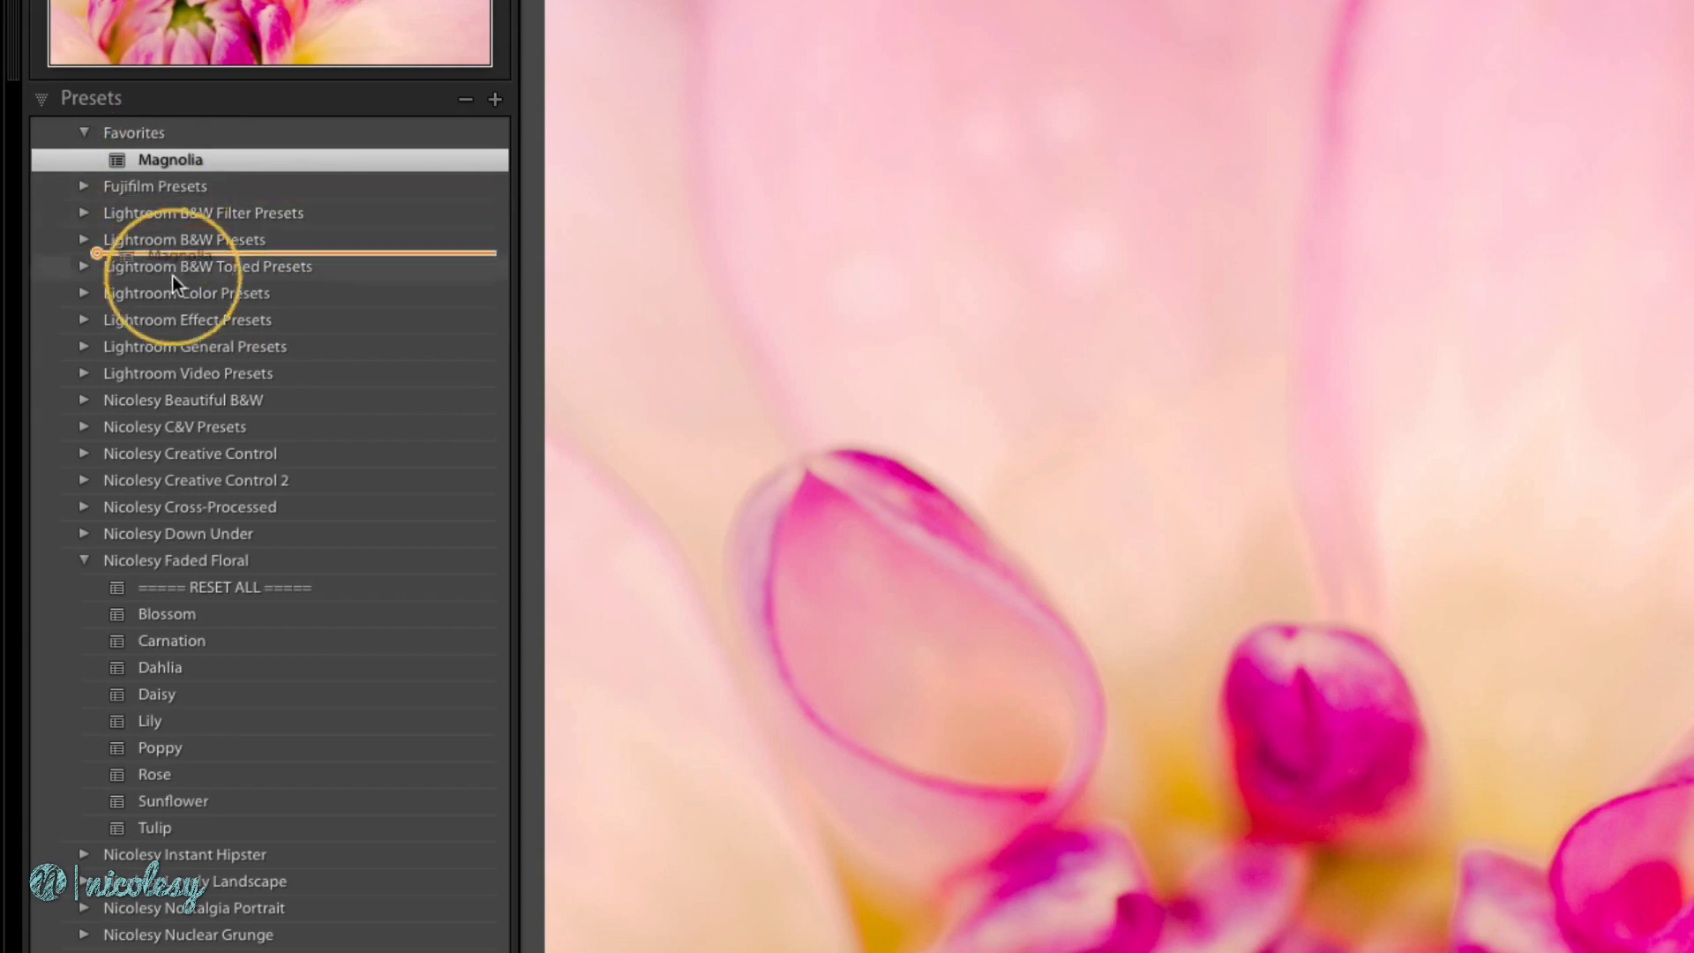
# Step: Move Magnolia back into Nicolesy Faded Floral and reveal its preset file in Finder
pyautogui.click(176, 559)
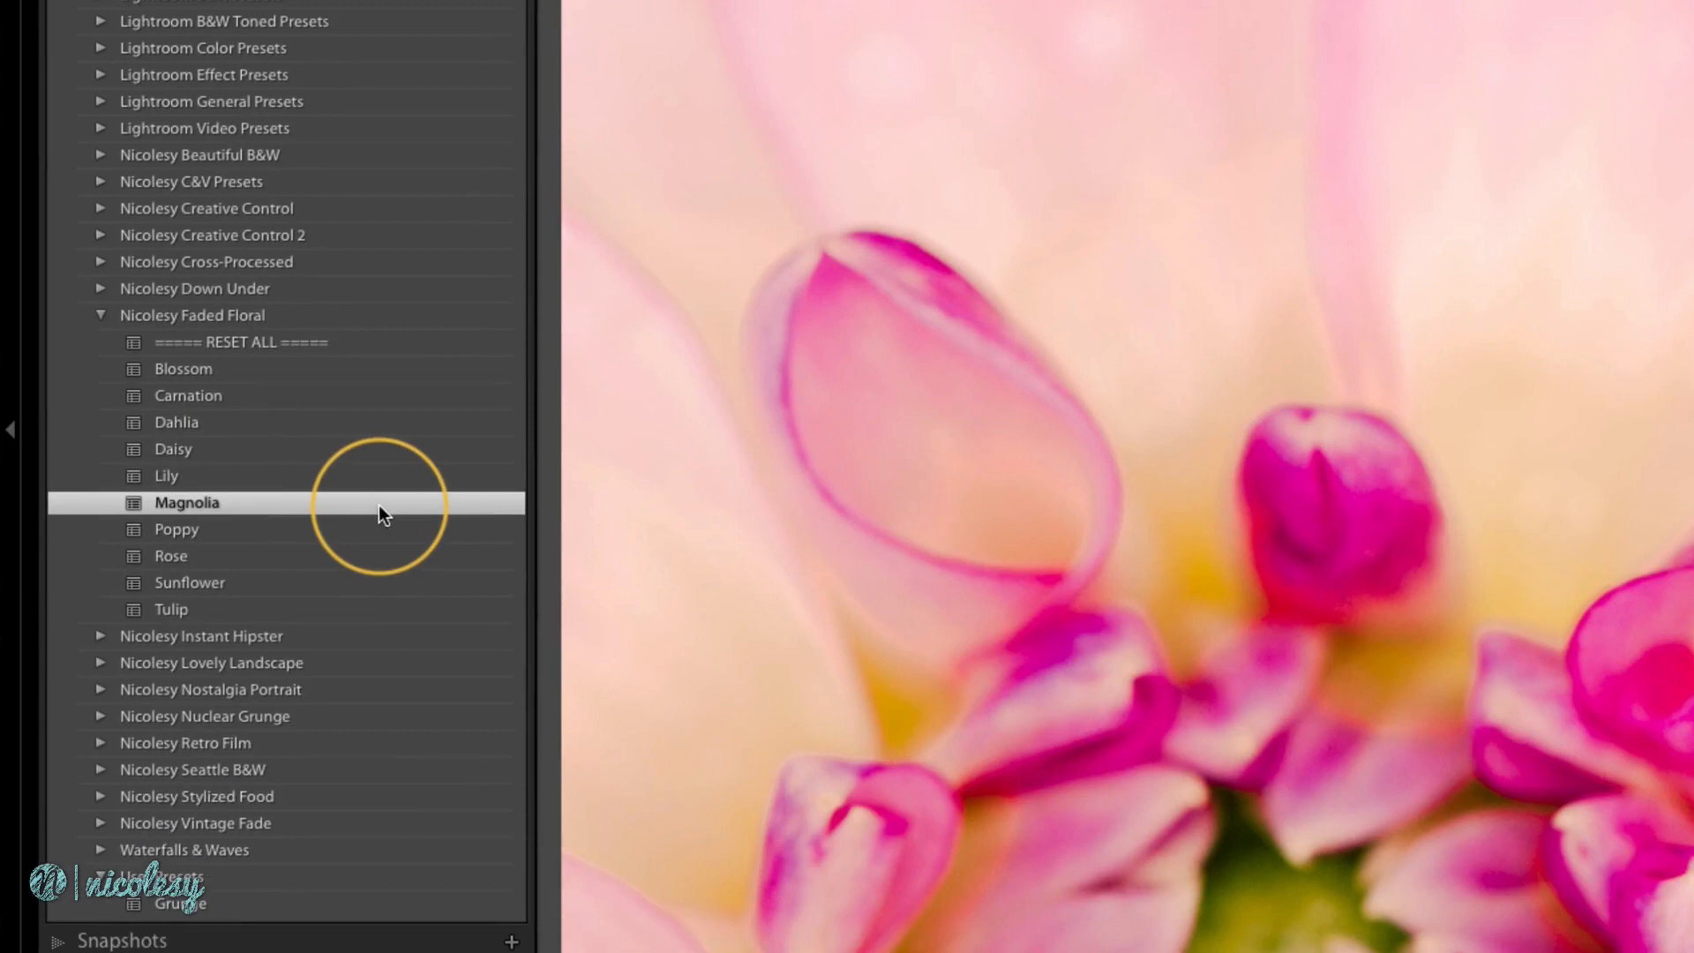
pyautogui.rightClick(187, 501)
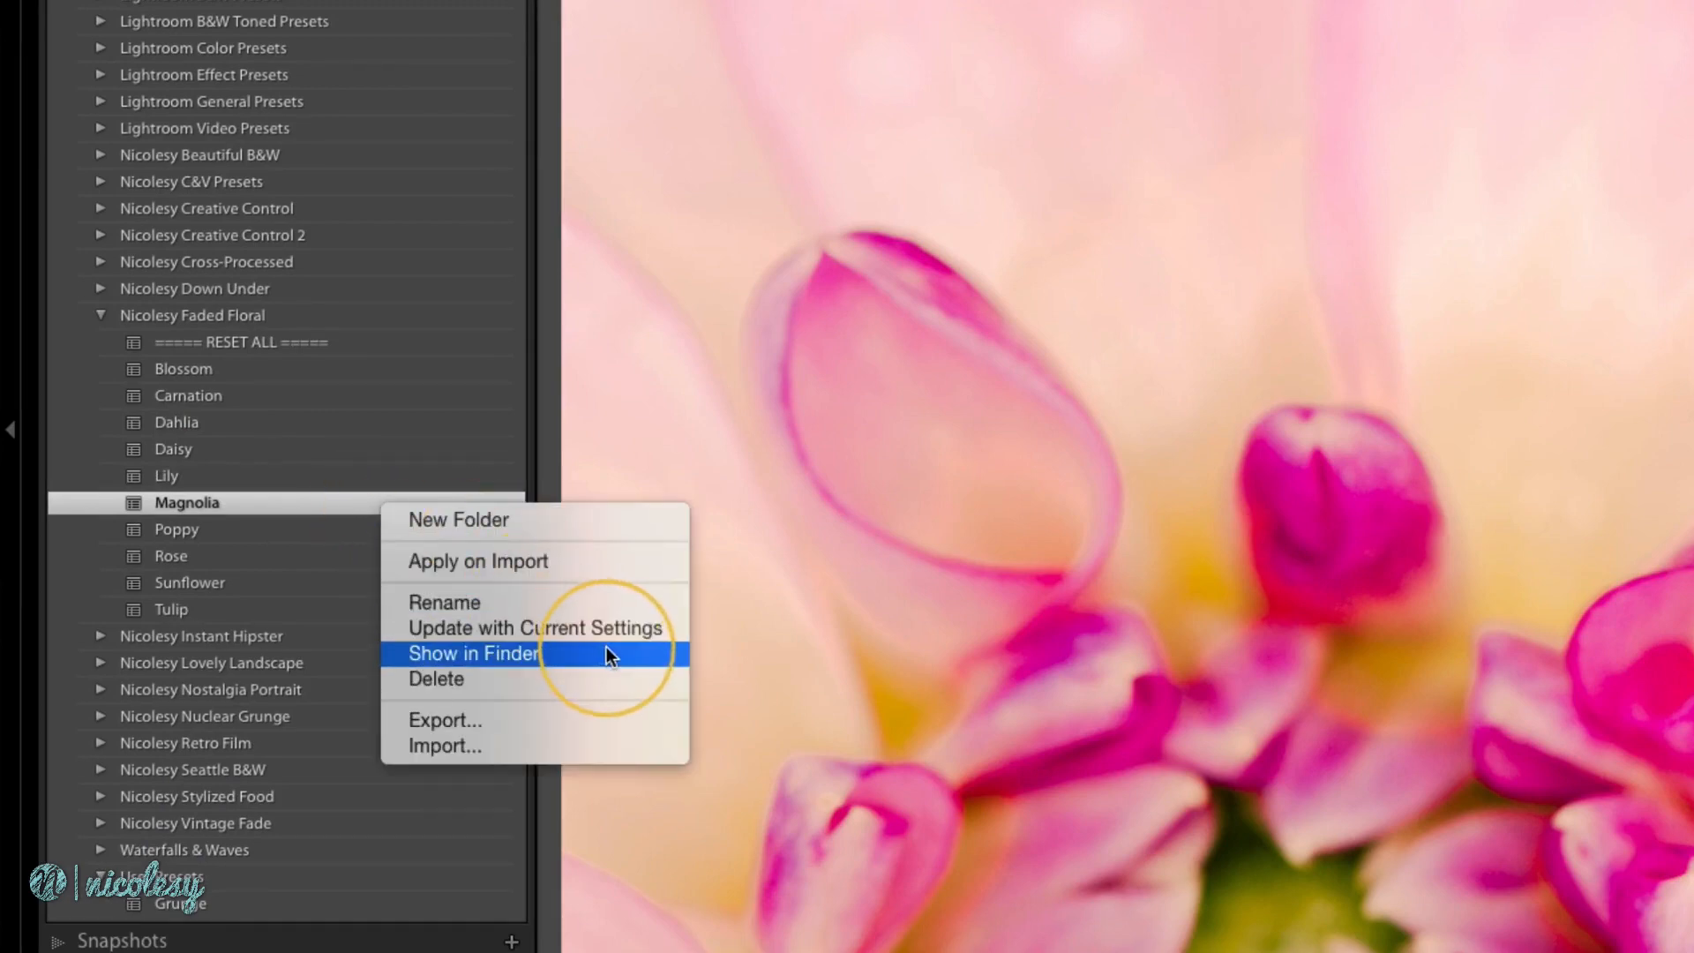
pyautogui.click(473, 653)
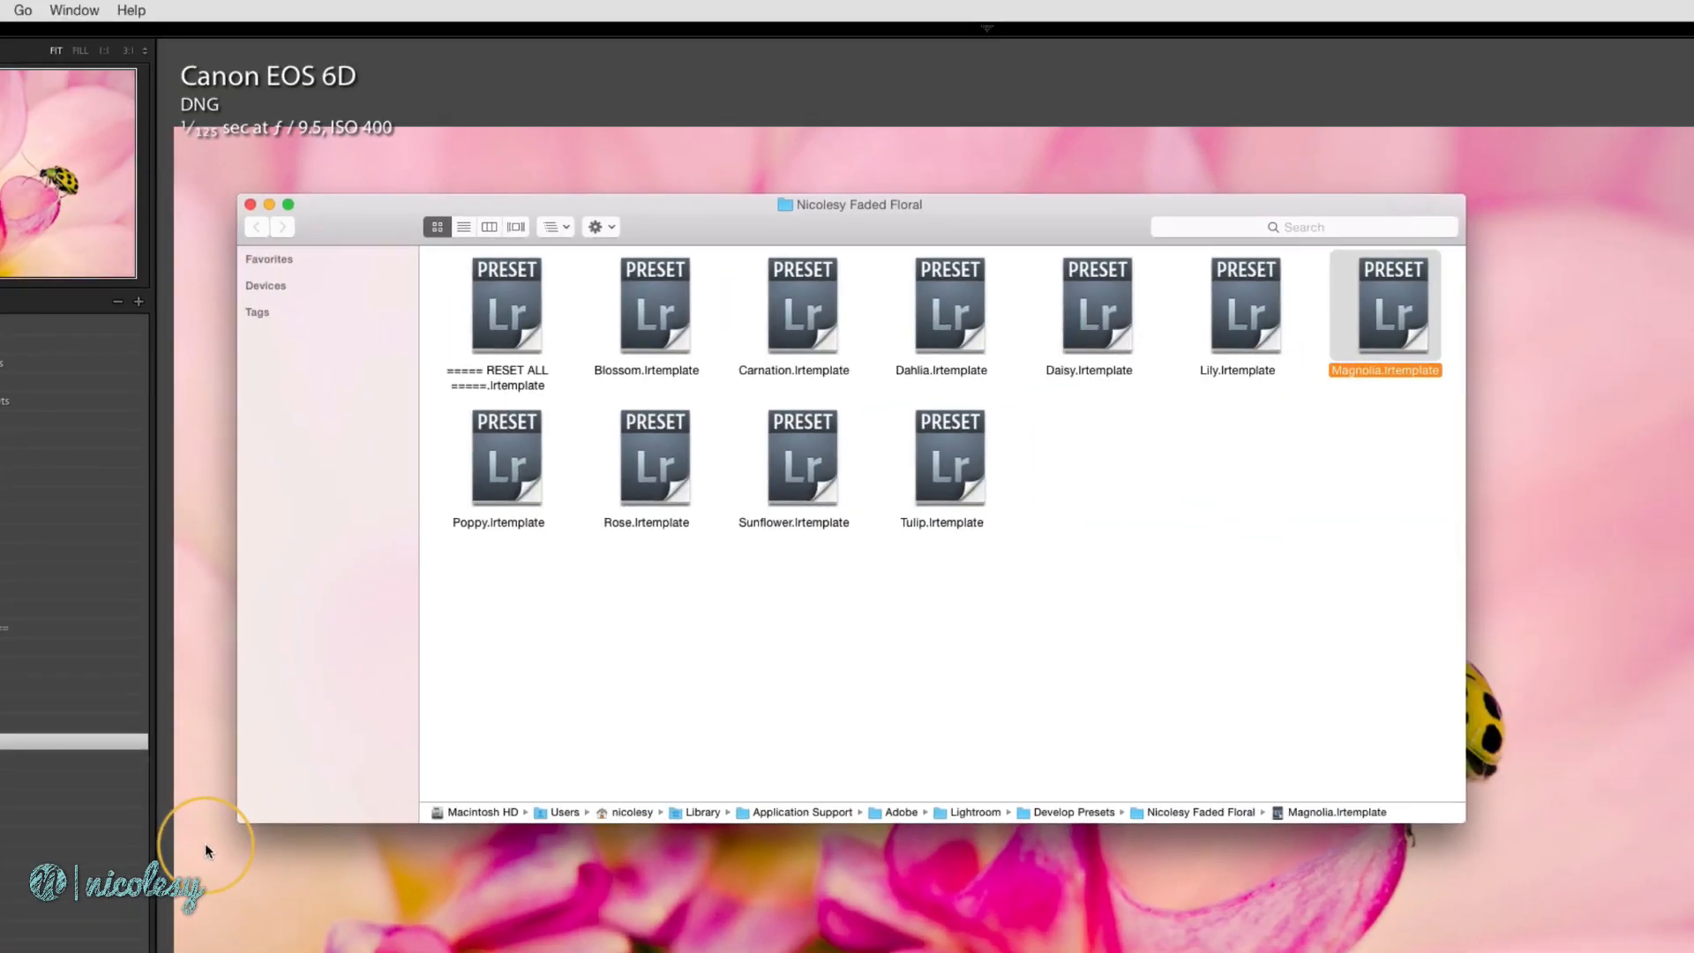
# Step: Copy Magnolia.lrtemplate in Finder and navigate to the Favorites folder in Develop Presets to paste it
pyautogui.rightClick(1385, 314)
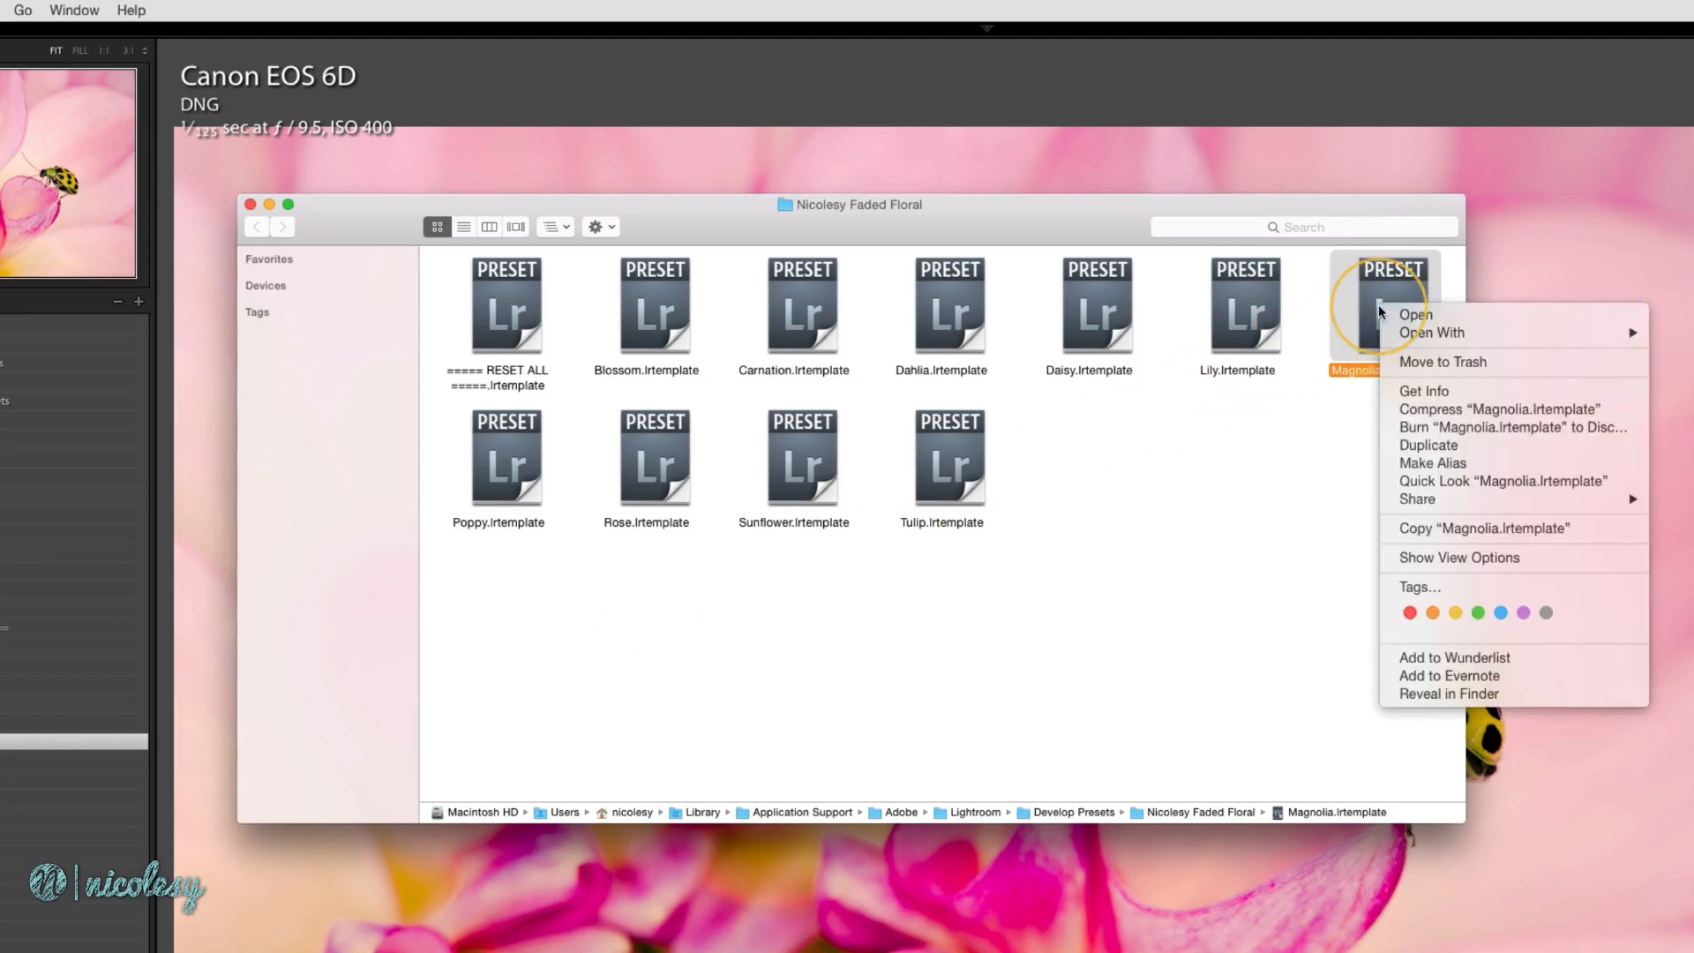
pyautogui.moveTo(1588, 528)
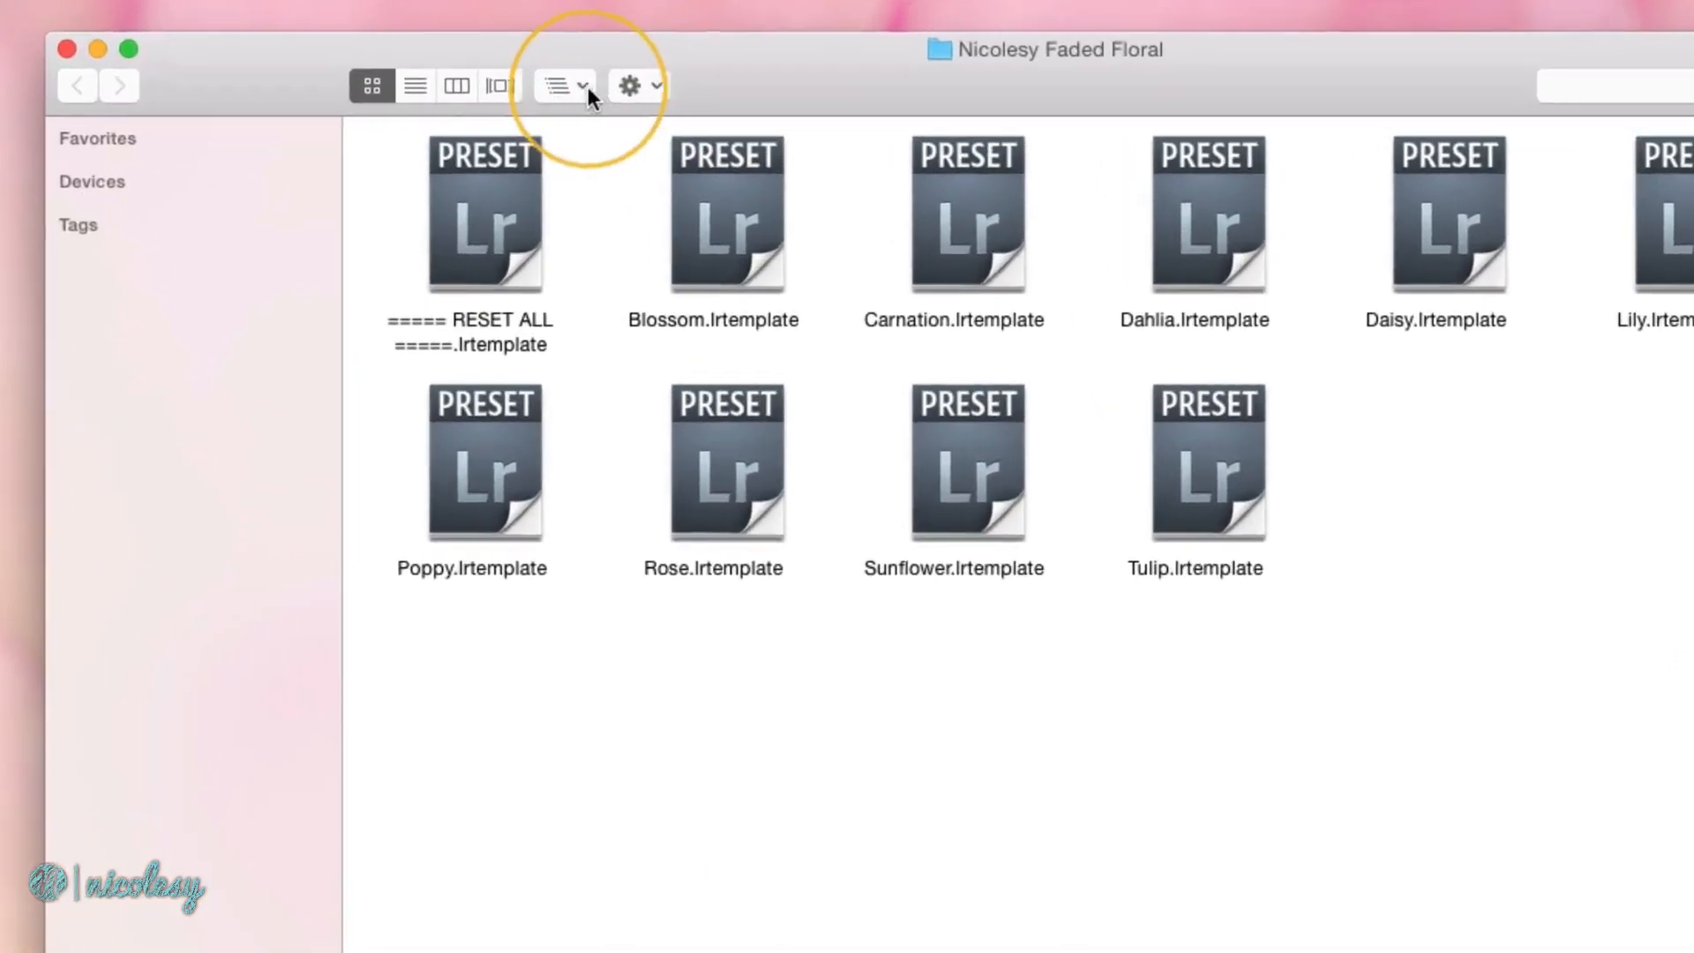
pyautogui.click(556, 84)
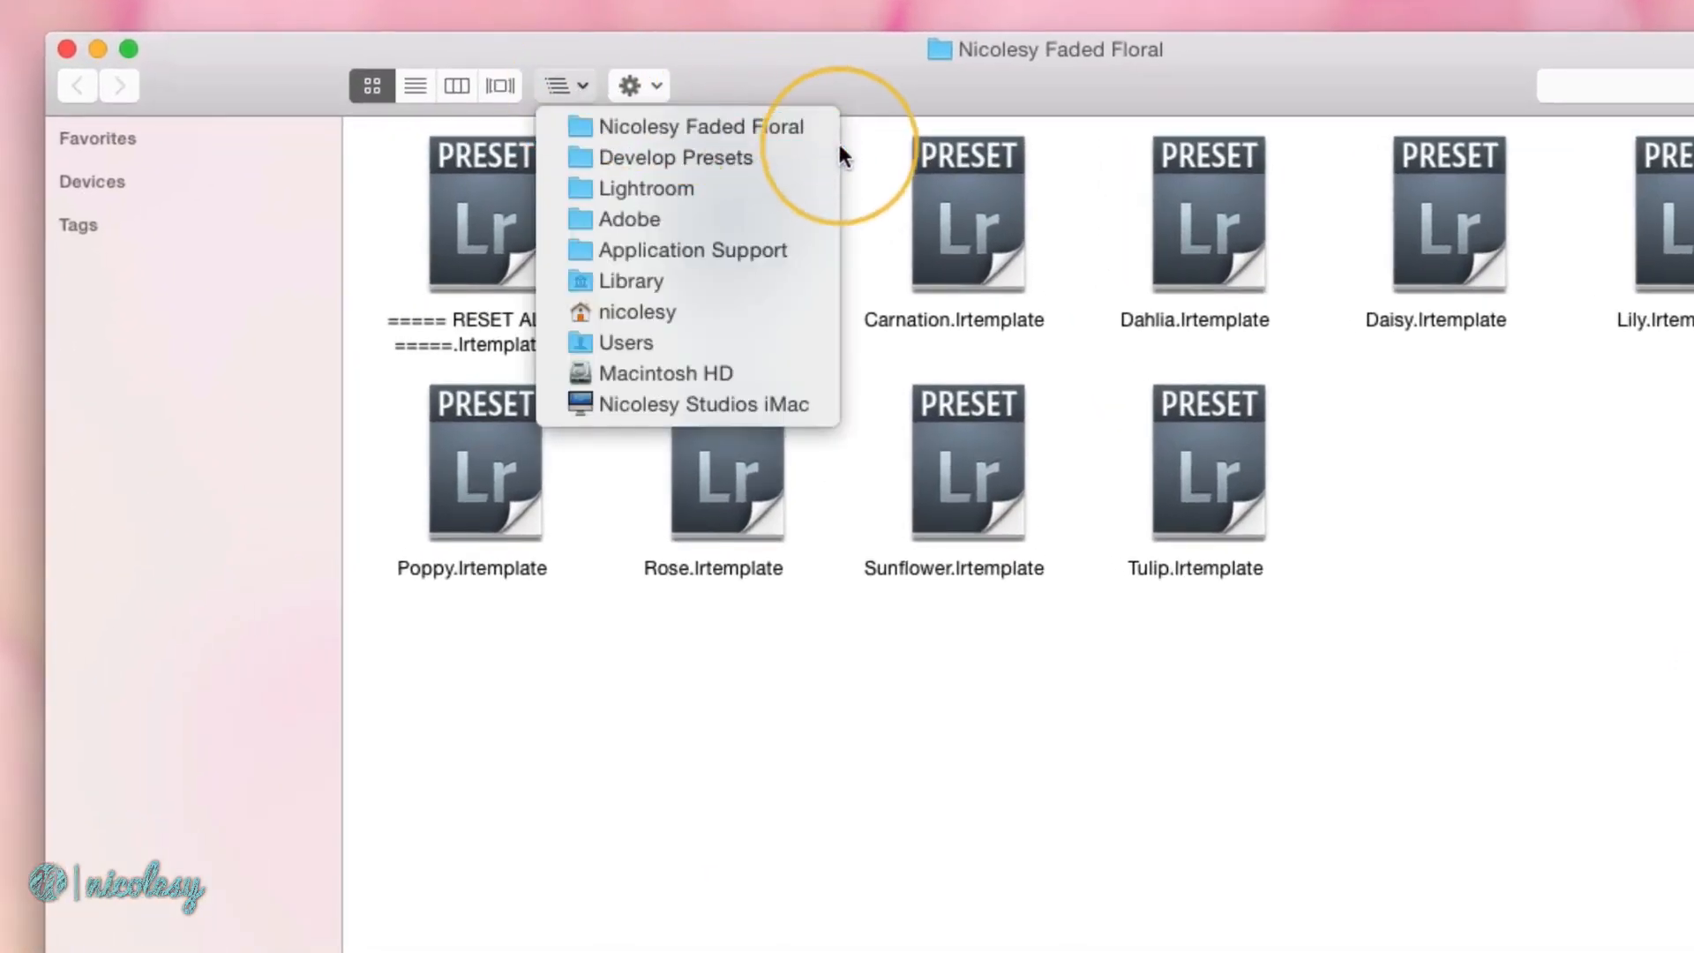
pyautogui.click(677, 157)
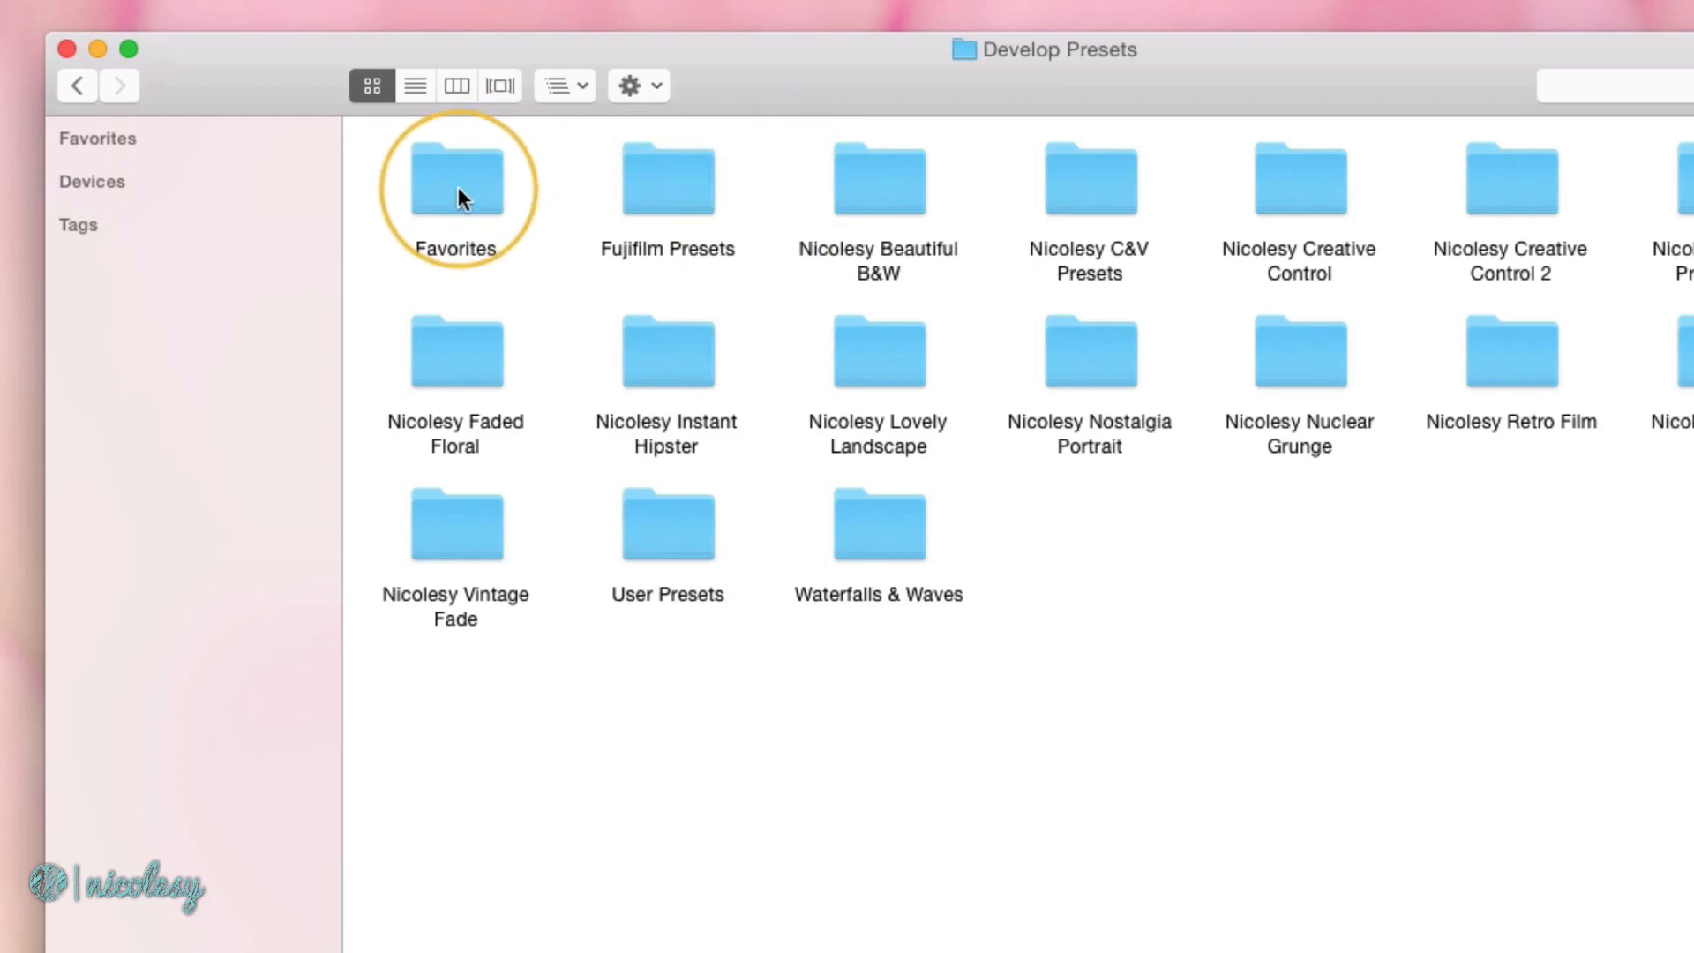
pyautogui.rightClick(464, 199)
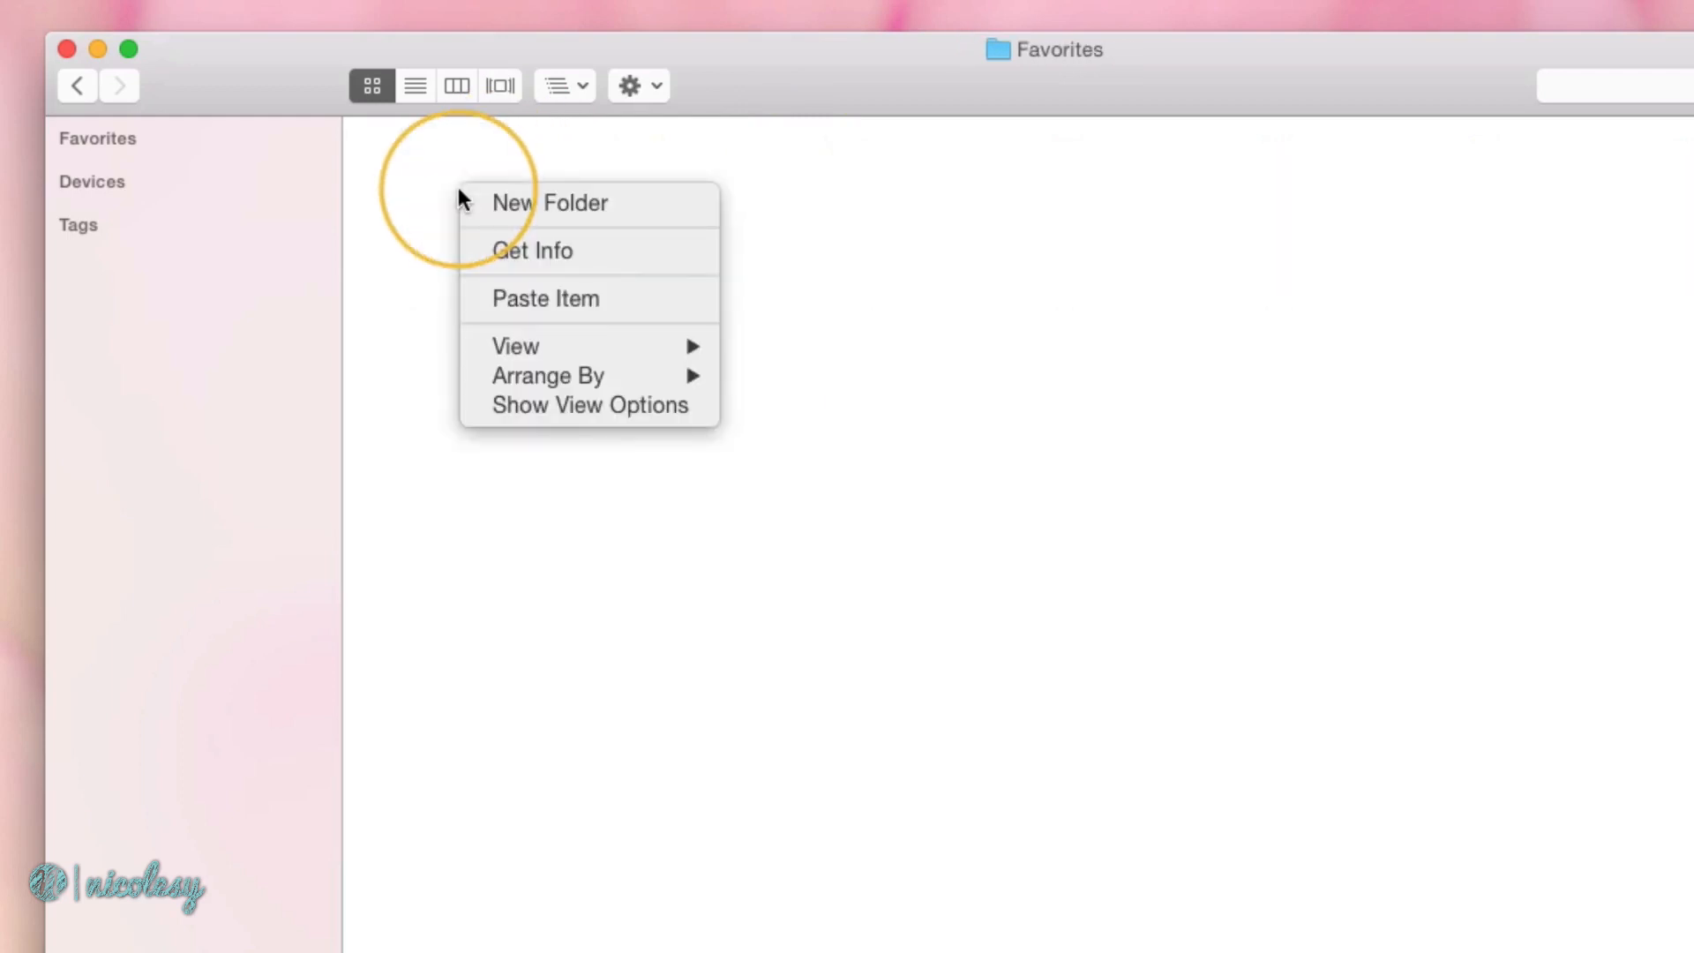